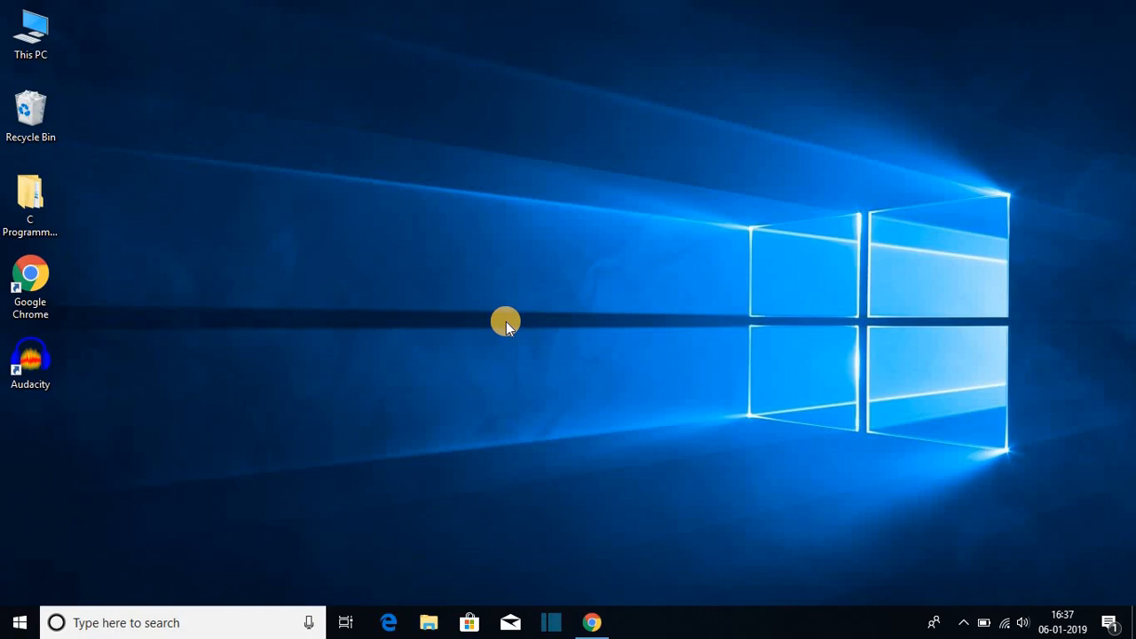
mouse_move(590, 623)
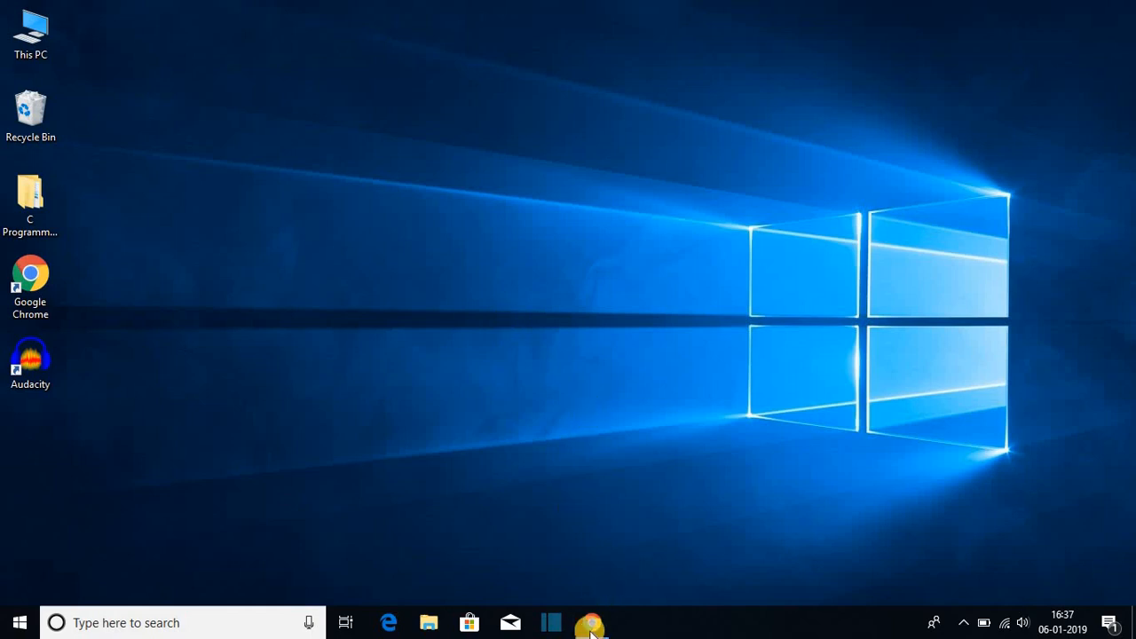
- Launch Chrome and open the 'Open Broadcaster Software | Home' search result
left_click(590, 622)
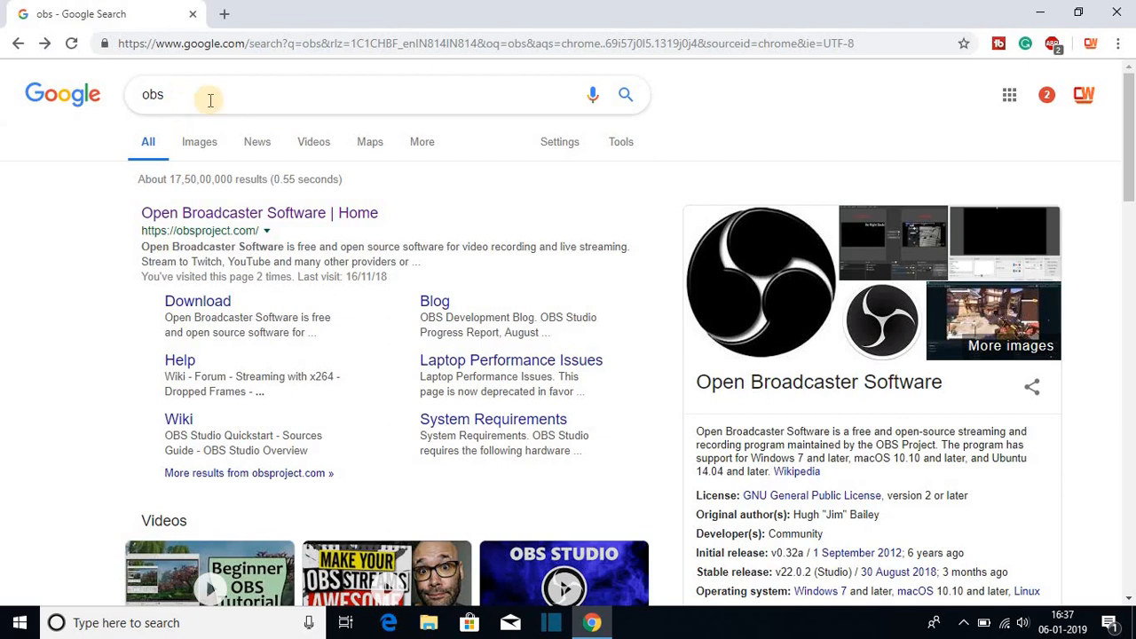
mouse_move(305, 231)
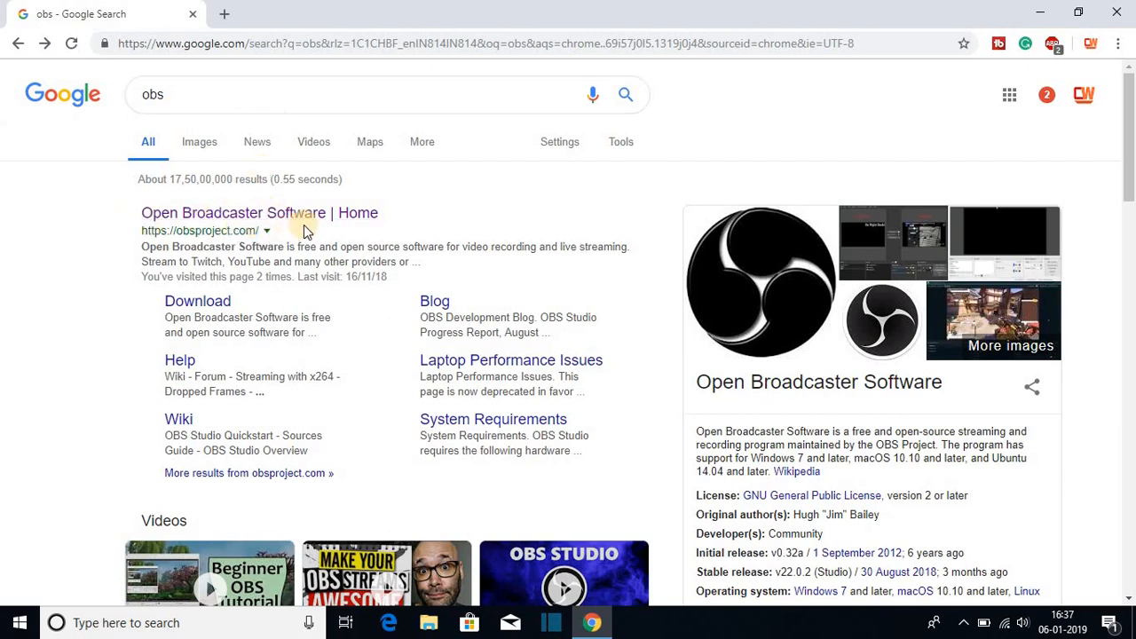
left_click(259, 212)
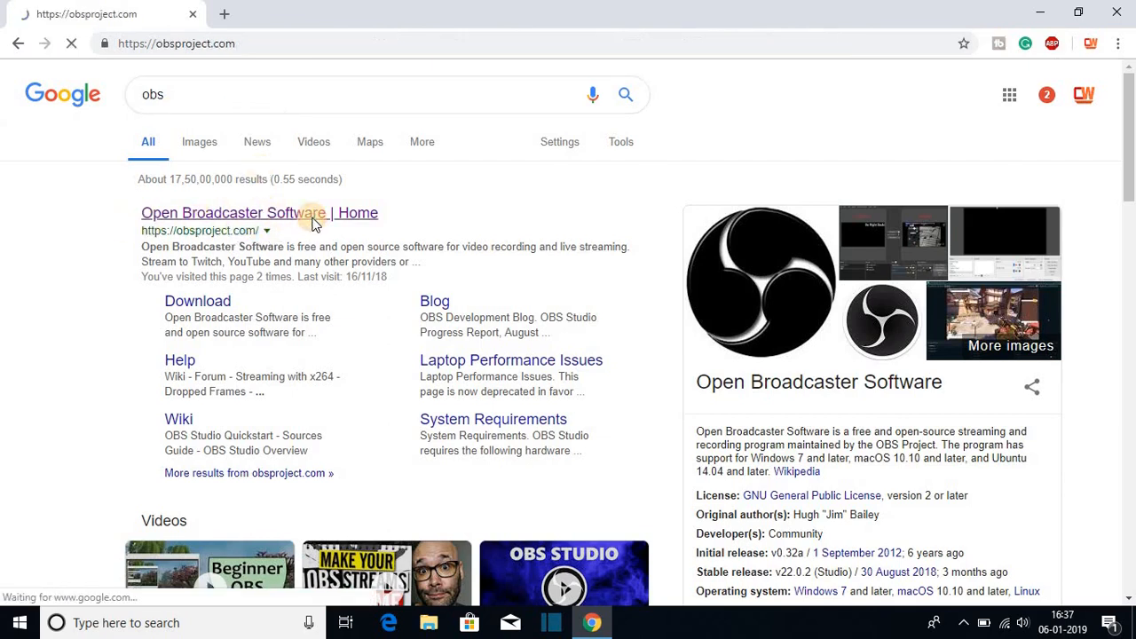
left_click(260, 212)
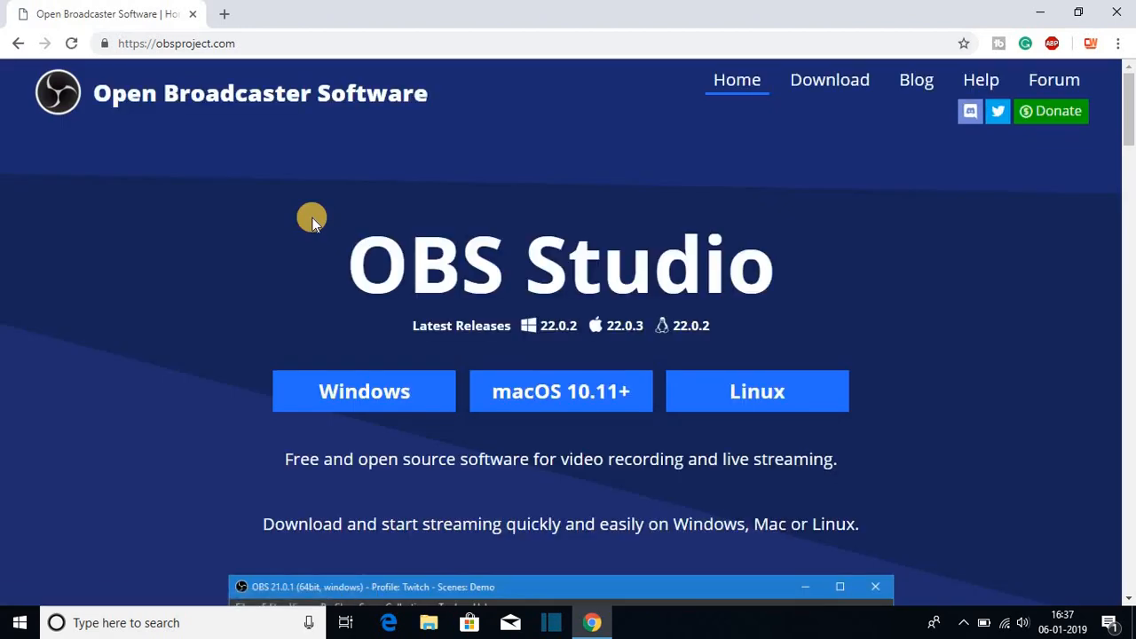
mouse_move(296, 221)
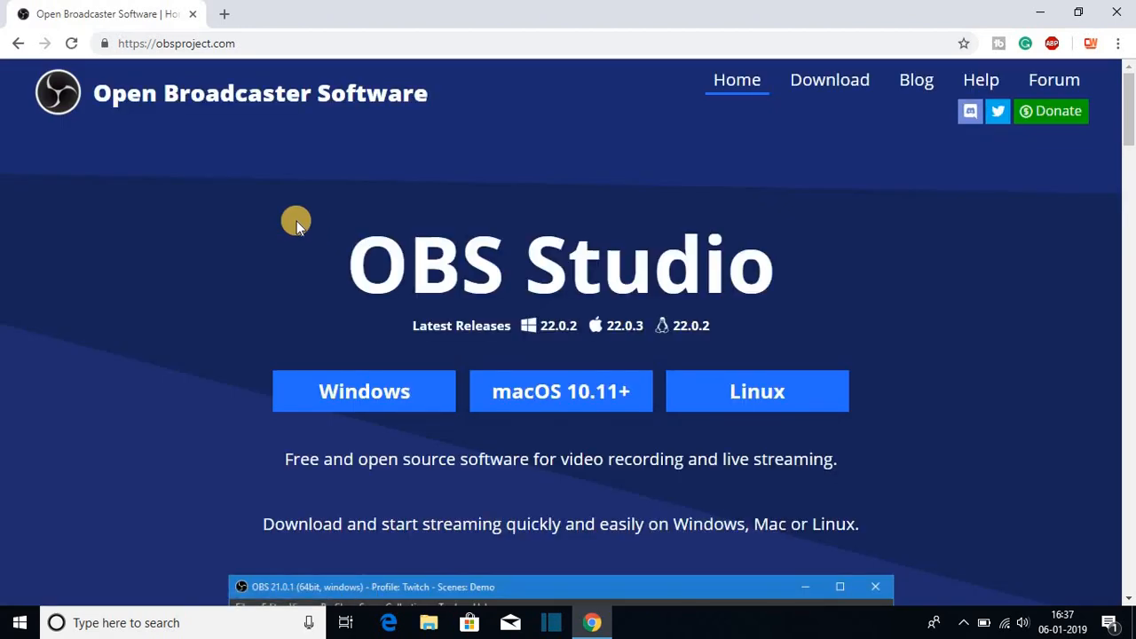
mouse_move(387, 169)
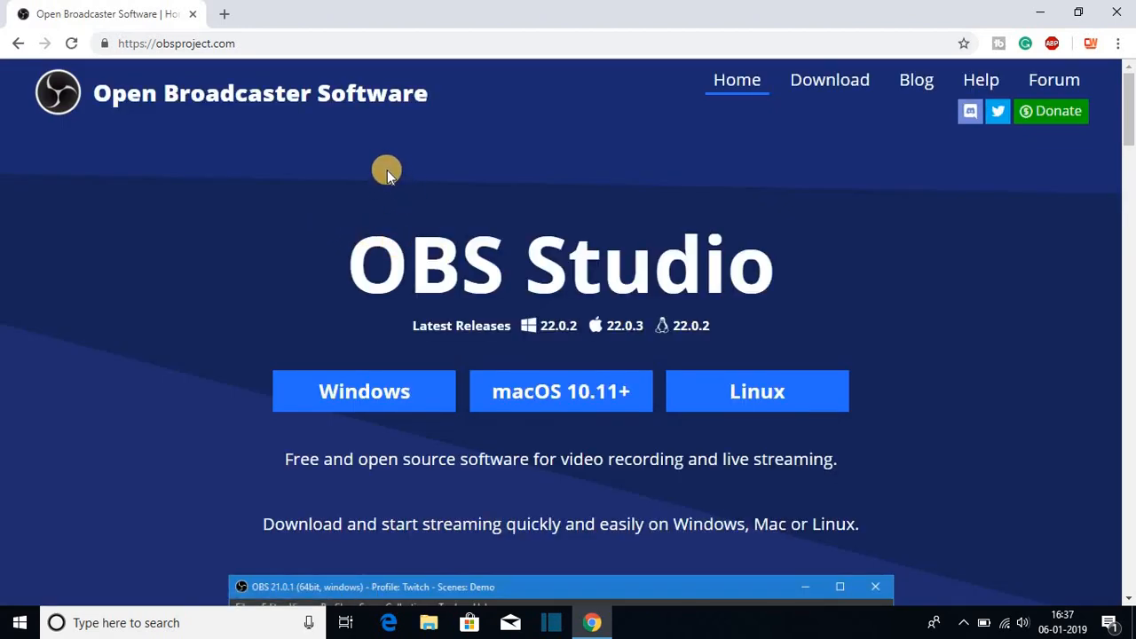
scroll("down", 3)
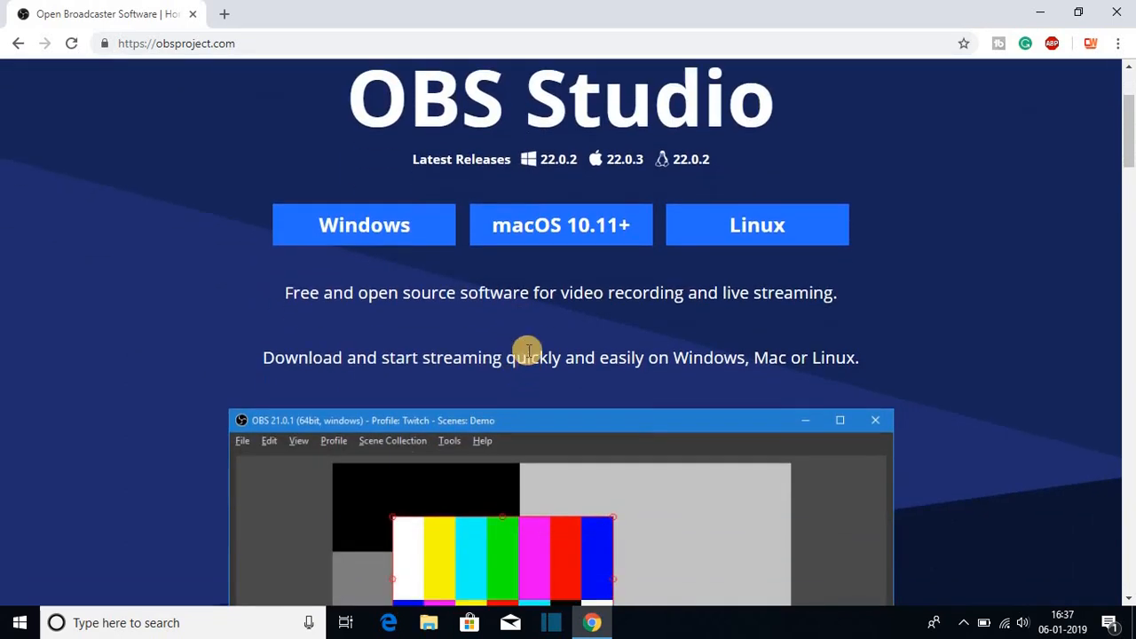
scroll("down", 3)
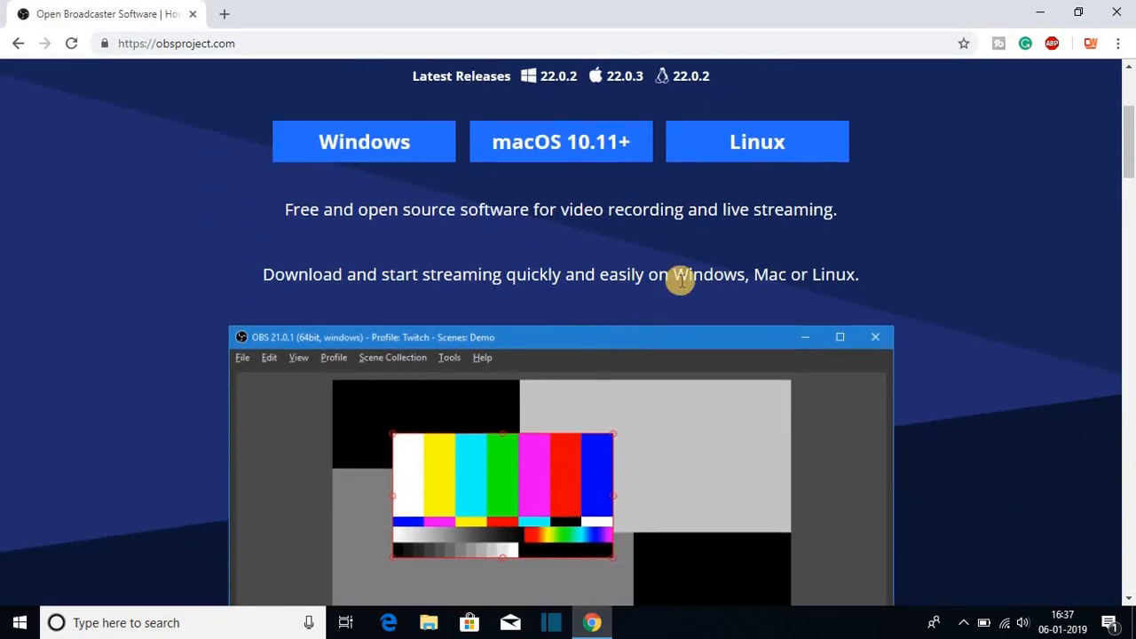
mouse_move(553, 303)
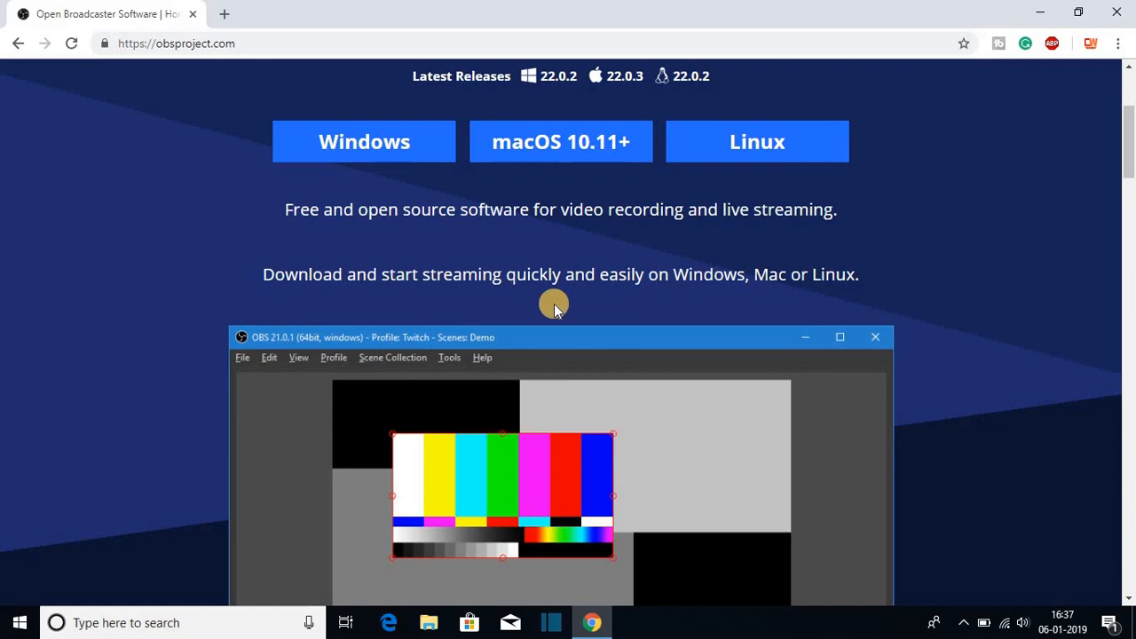
scroll("down", 3)
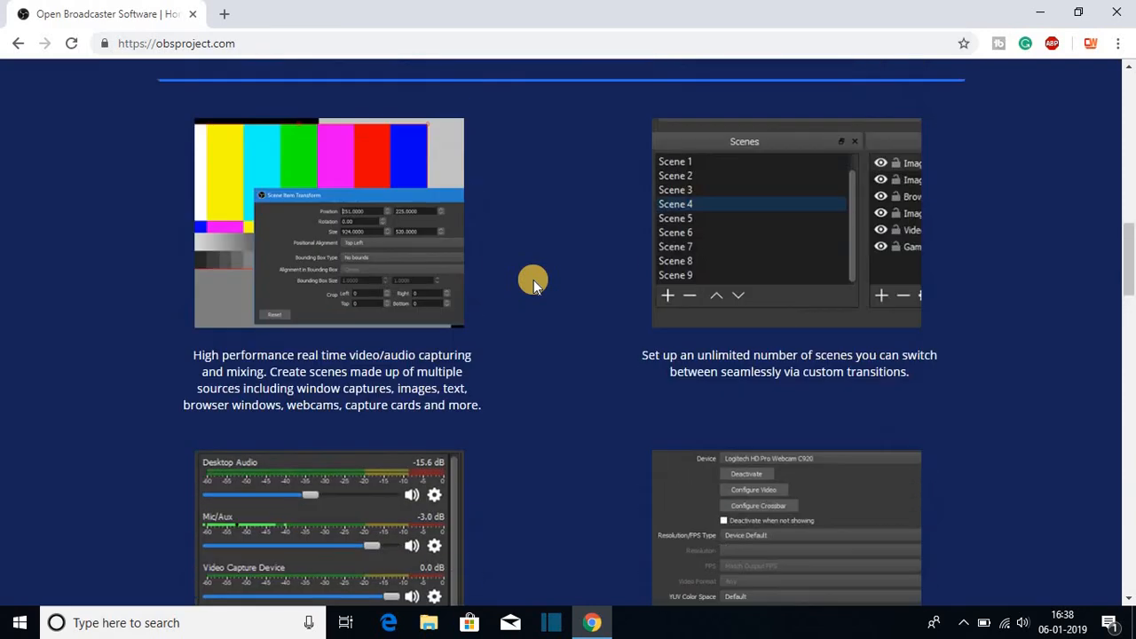
scroll("down", 3)
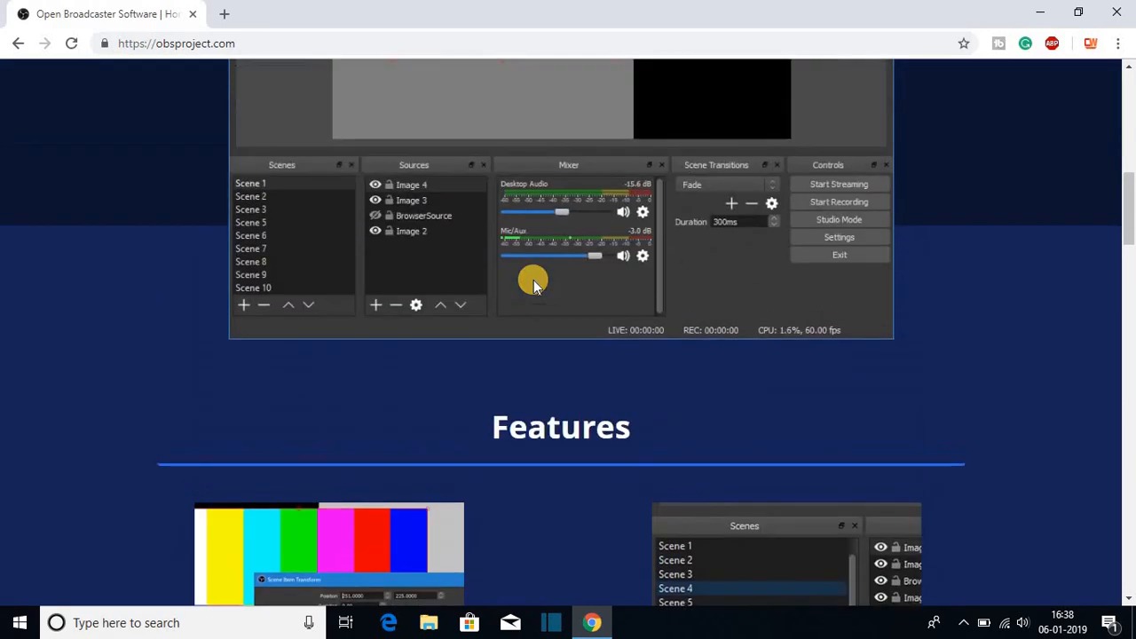
scroll("up", 3)
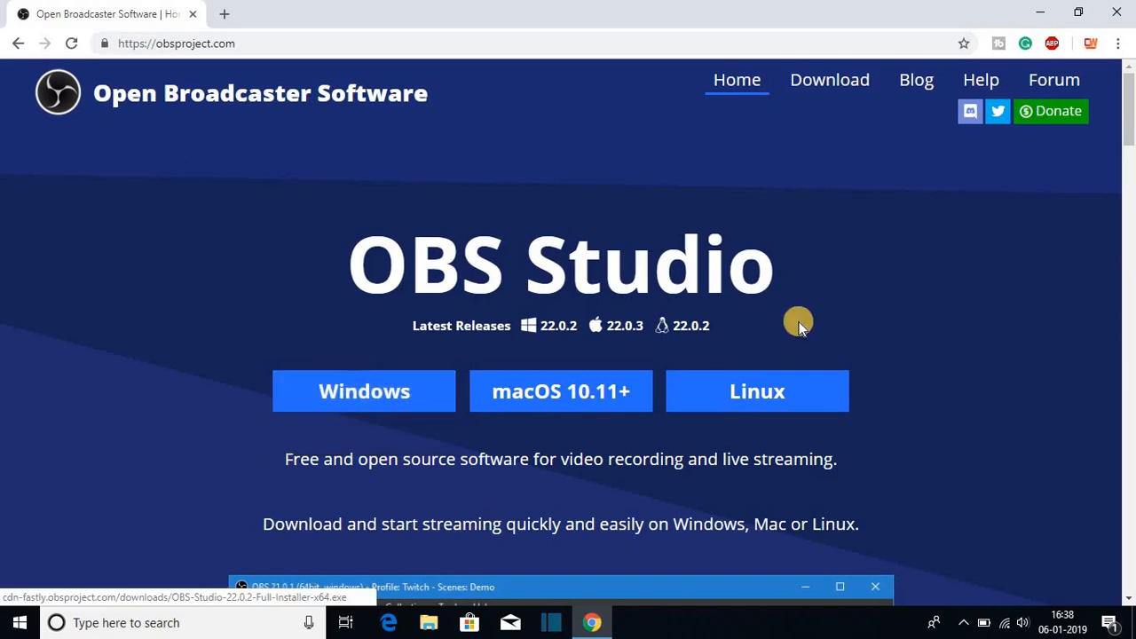
mouse_move(364, 391)
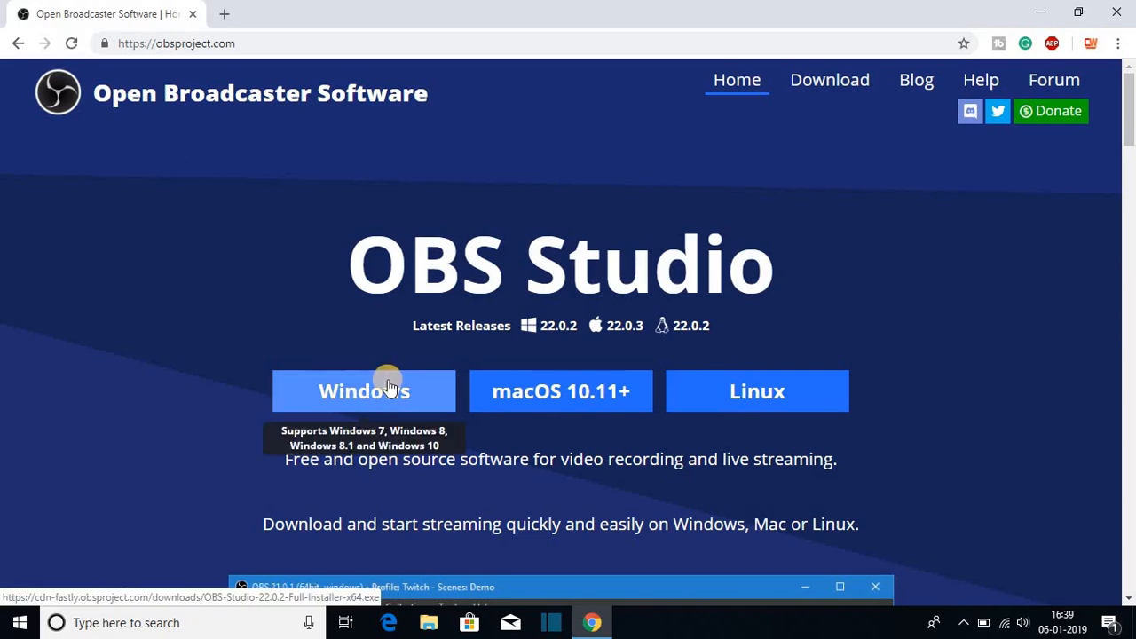
- Download and run the OBS-Studio-22.0.2-Full-Installer-x64.exe Windows installer
left_click(364, 392)
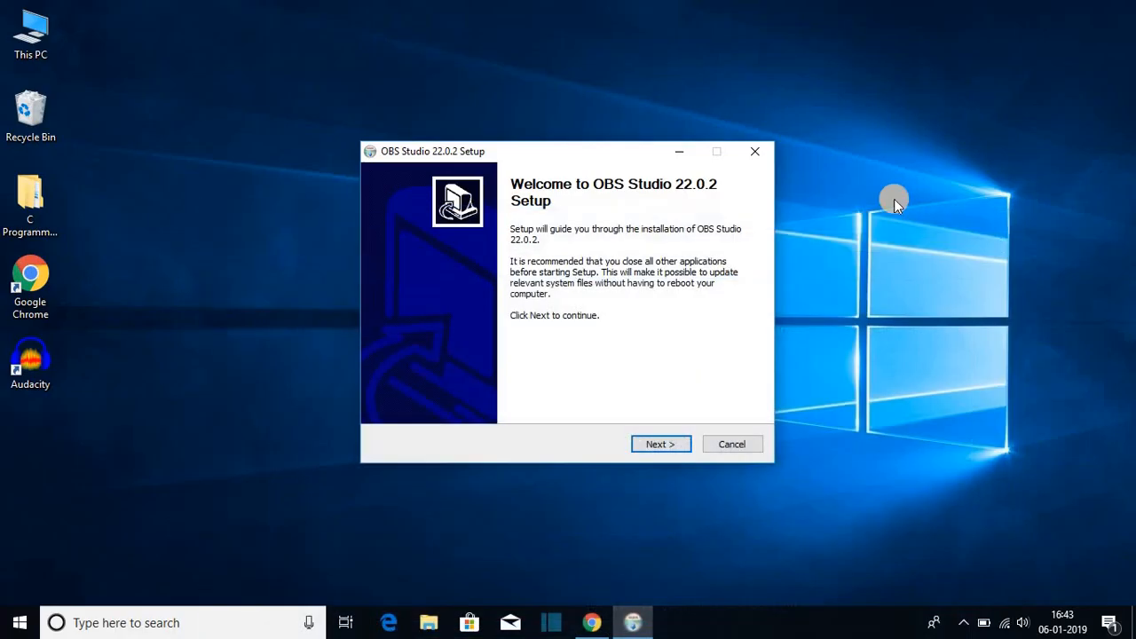
- Go past the setup welcome page, scroll the license text, and agree to it
left_click(660, 444)
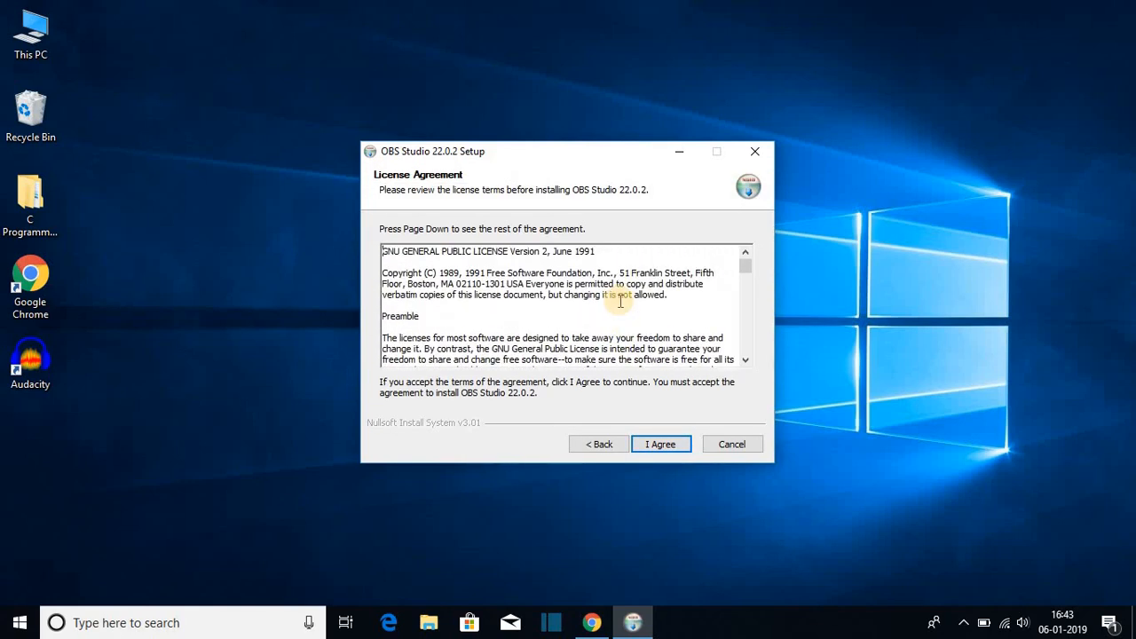
scroll("down", 3)
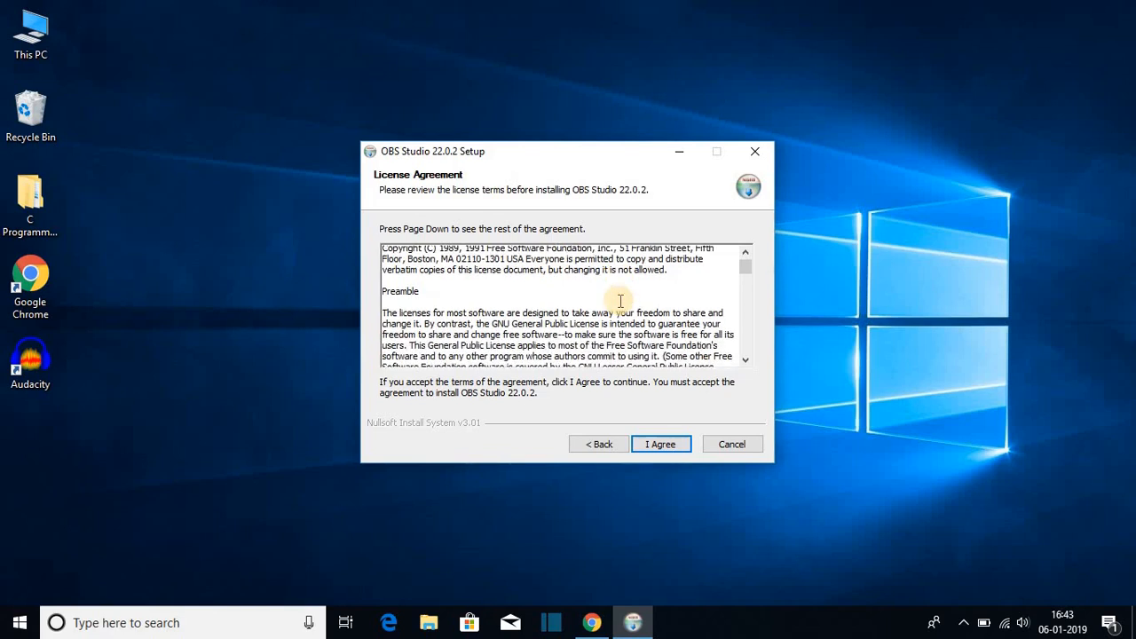
scroll("down", 3)
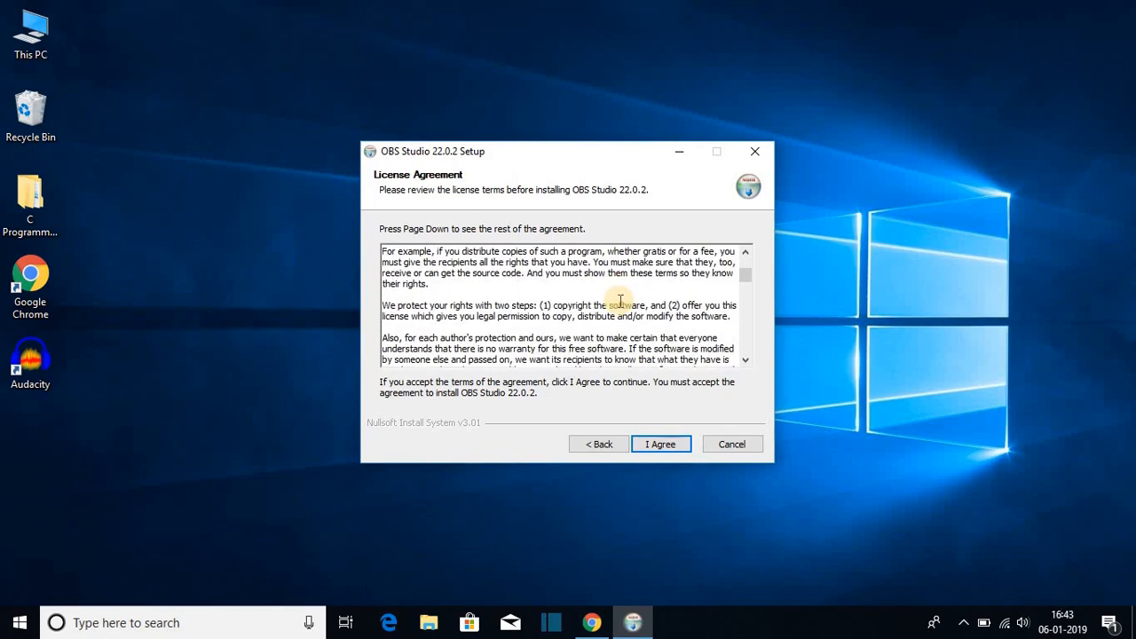
left_click(661, 444)
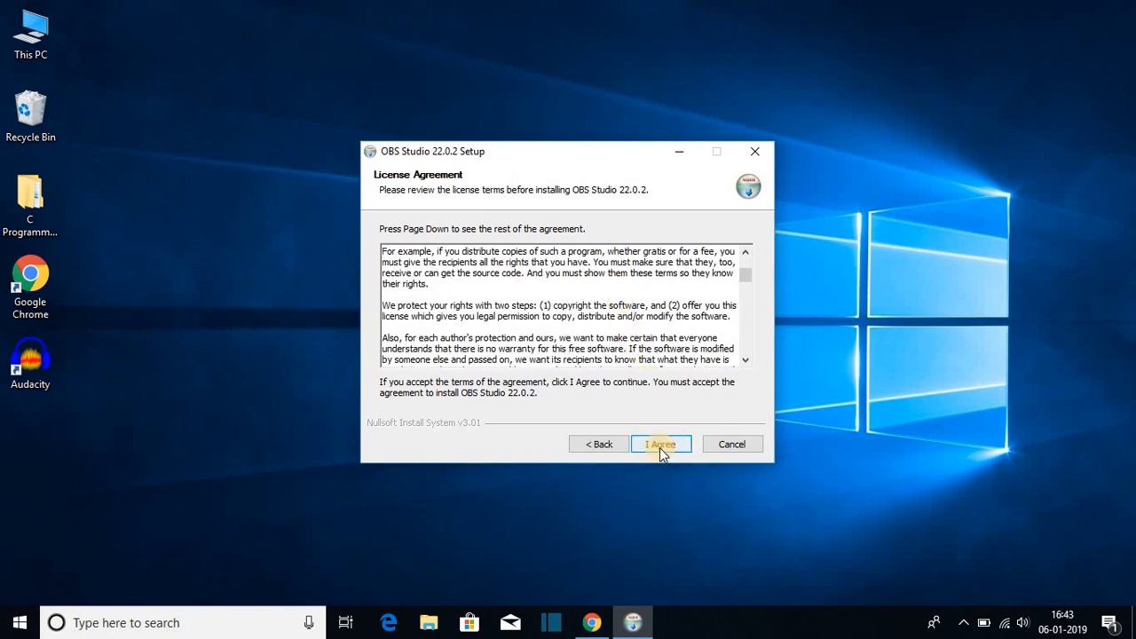
left_click(660, 444)
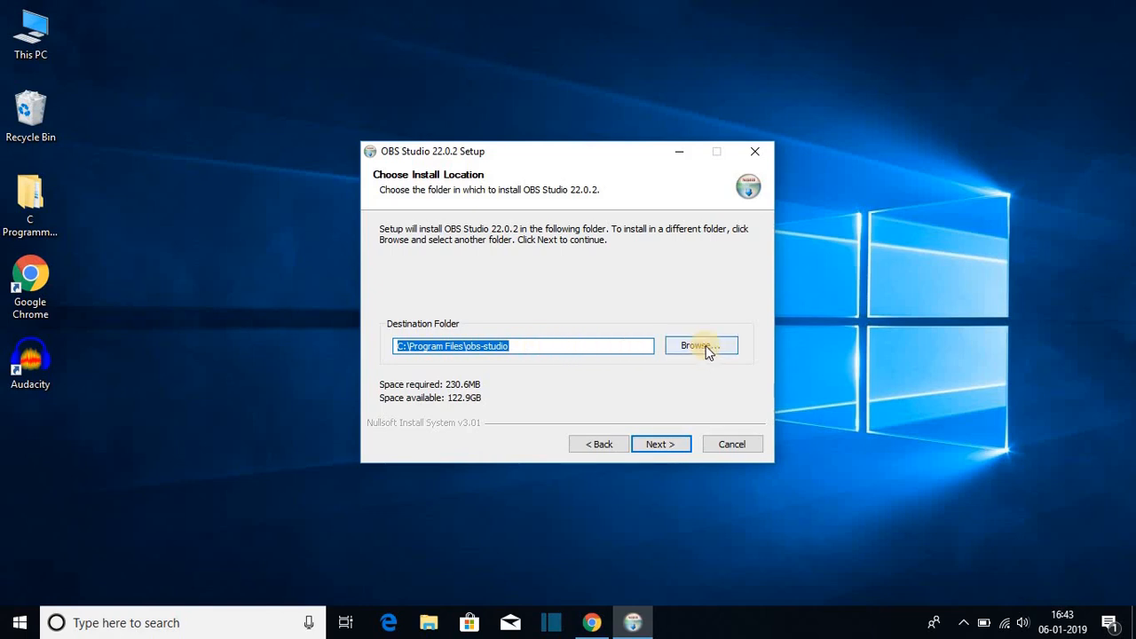
- Install OBS Studio 22.0.2 to the default folder with default components, then launch it
left_click(701, 346)
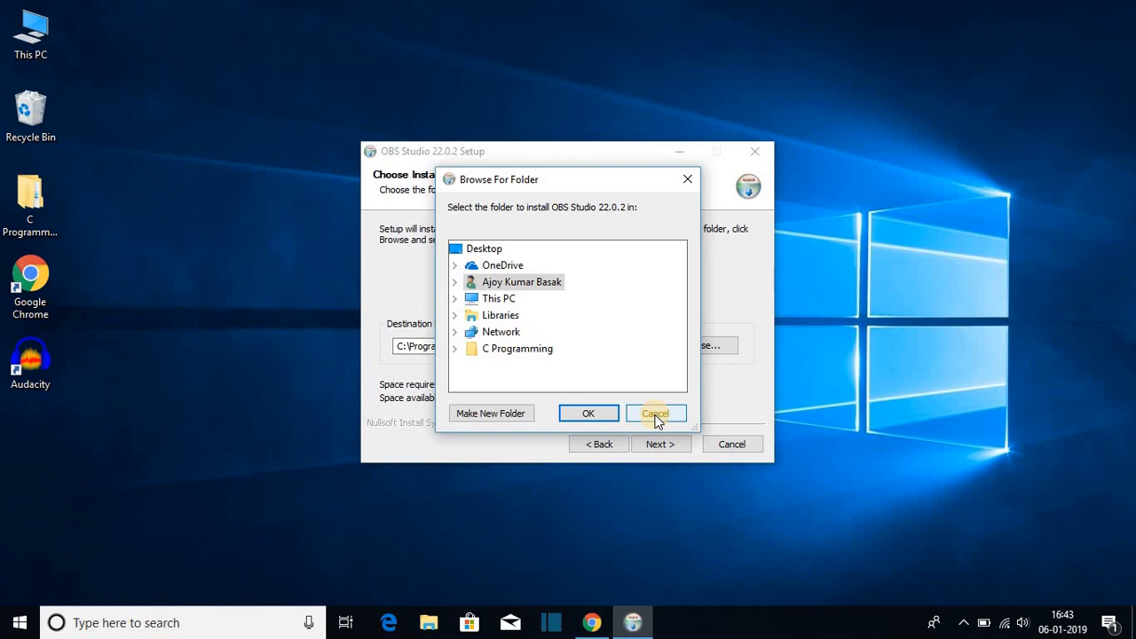
left_click(655, 413)
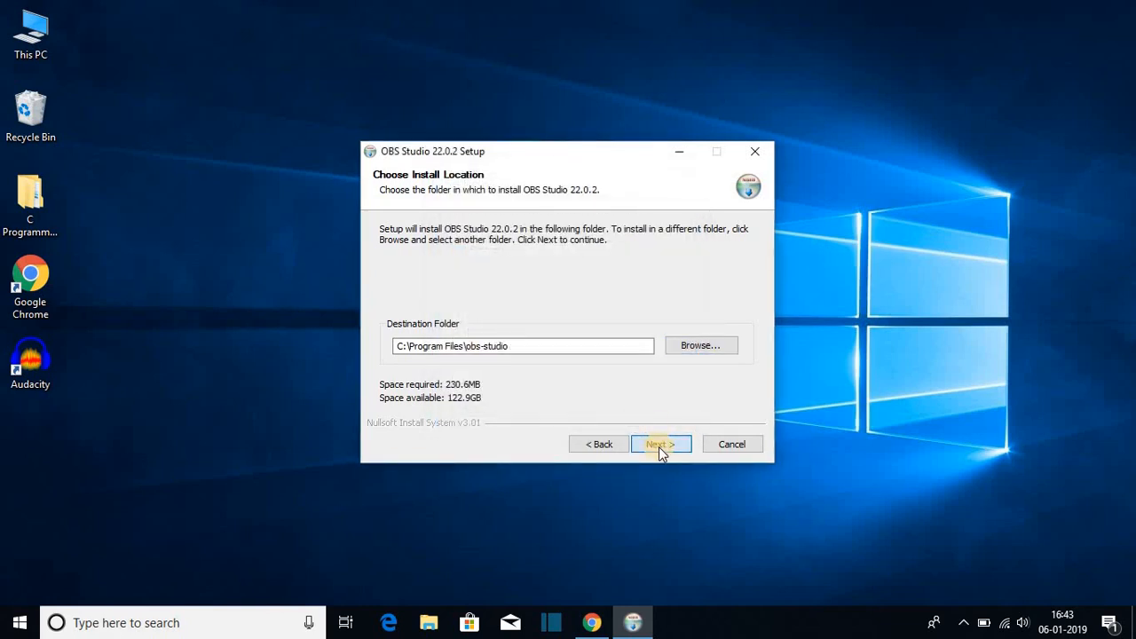
left_click(661, 444)
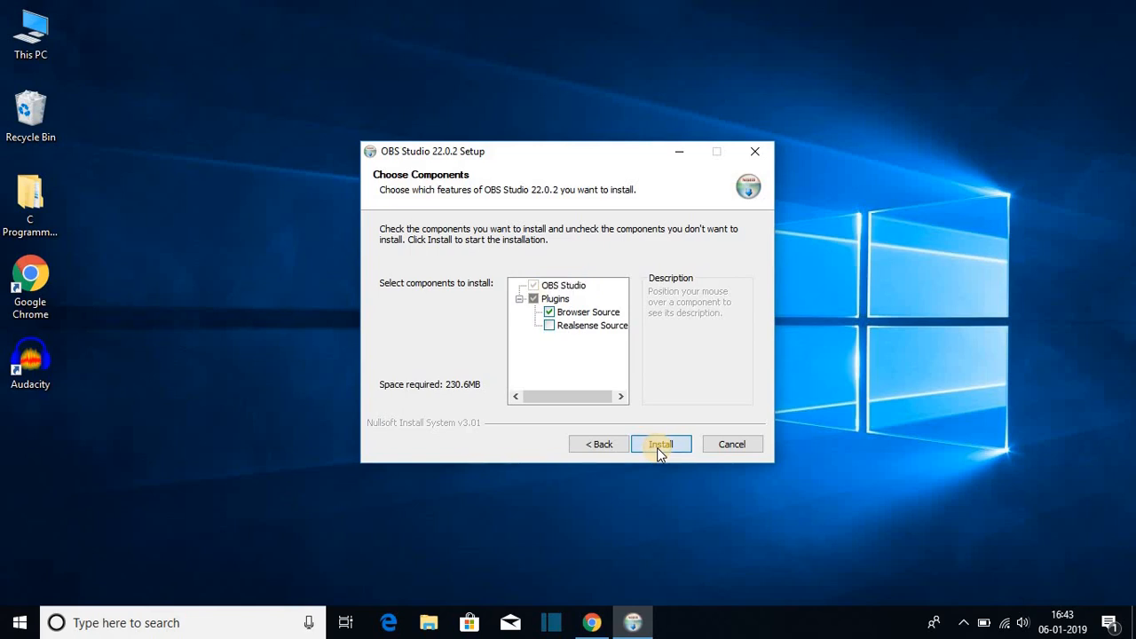
left_click(660, 444)
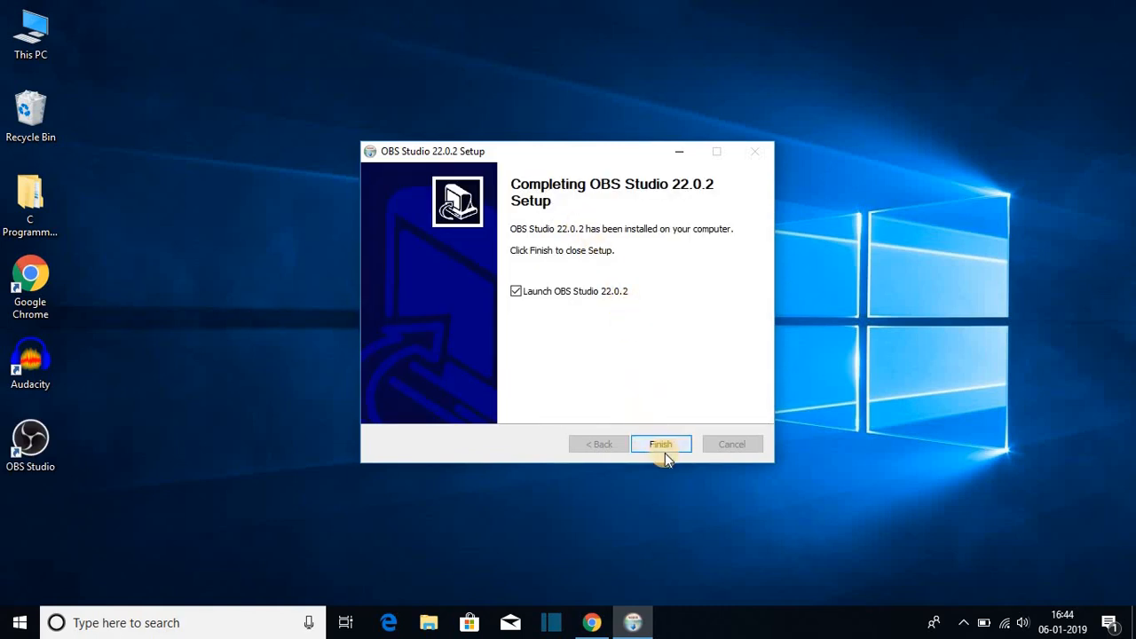
left_click(660, 444)
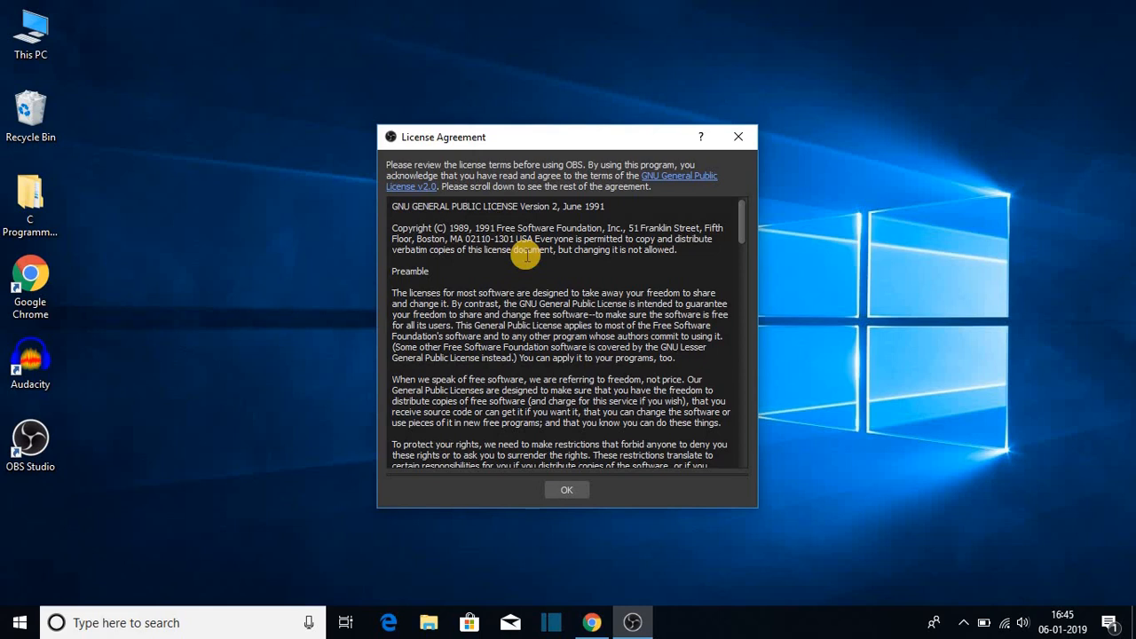
mouse_move(496, 291)
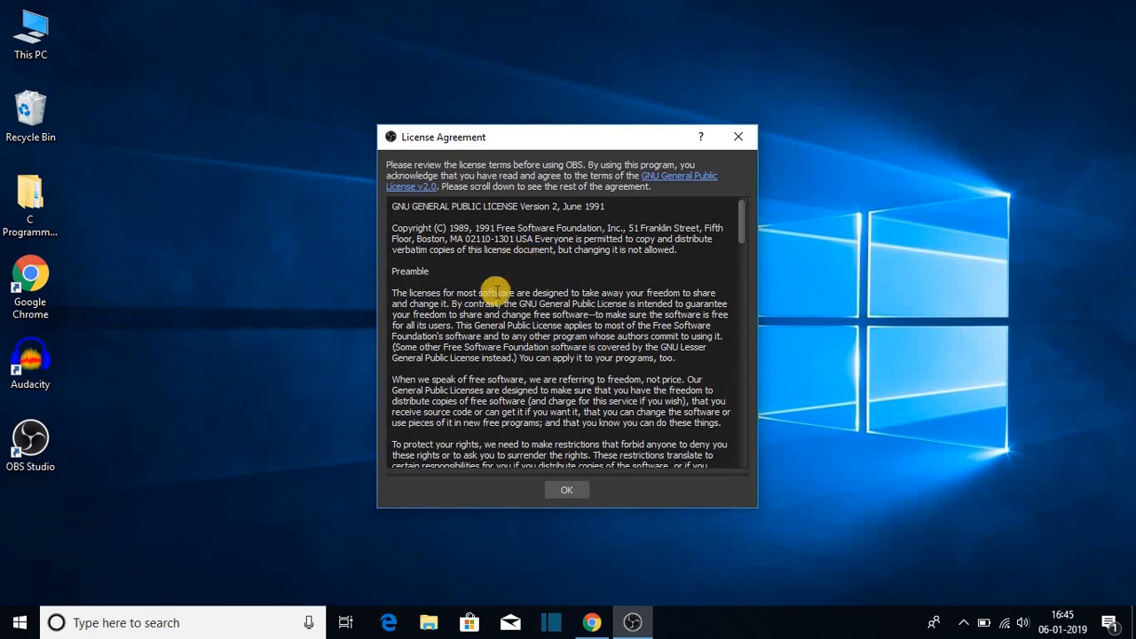
mouse_move(566, 490)
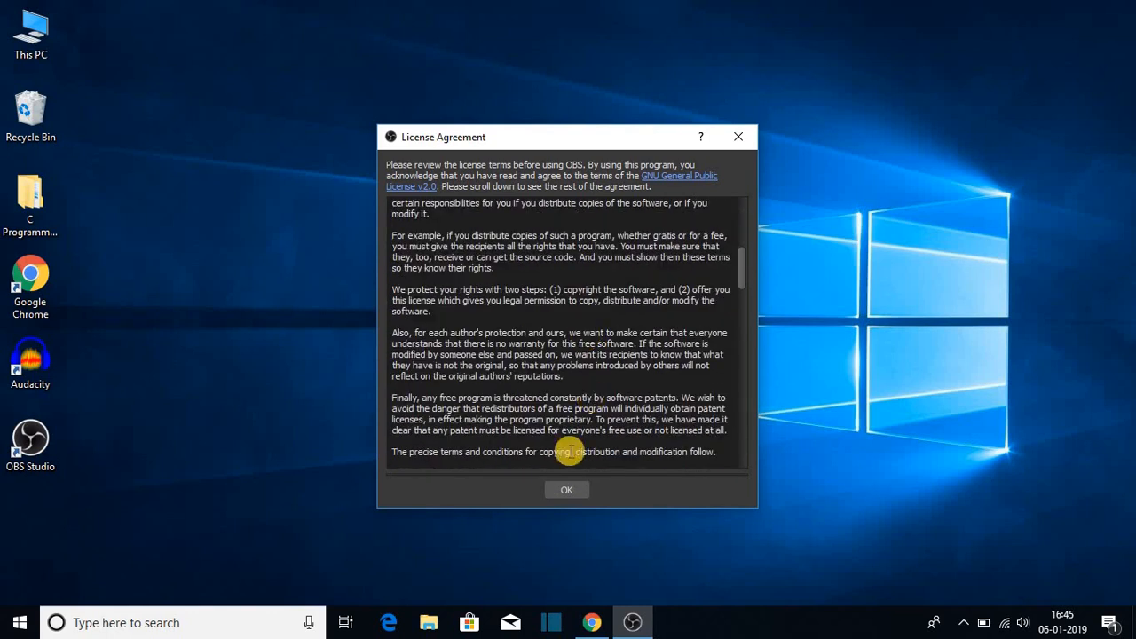
- Accept the GPL License Agreement dialog with OK
left_click(566, 490)
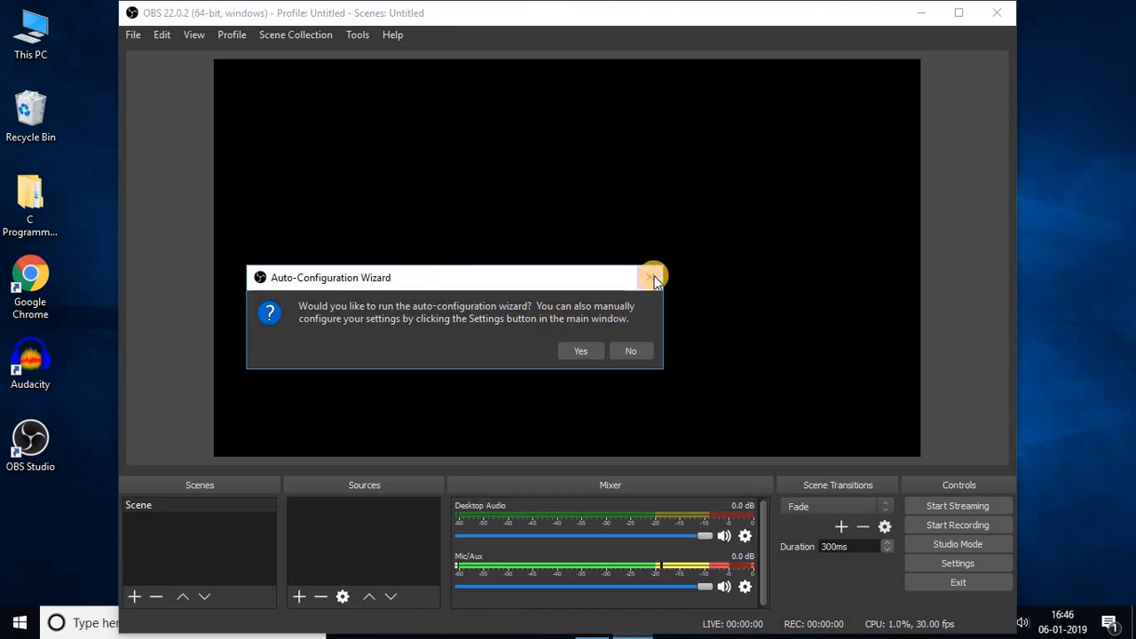
- Dismiss the Auto-Configuration Wizard prompt and maximize the OBS window
left_click(654, 277)
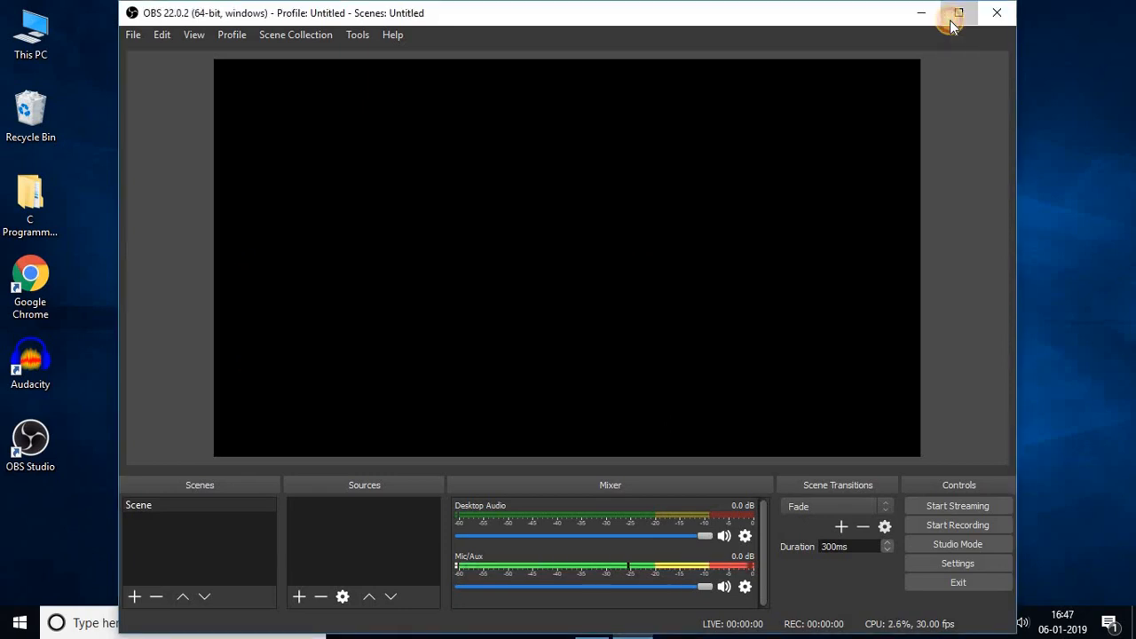
left_click(957, 12)
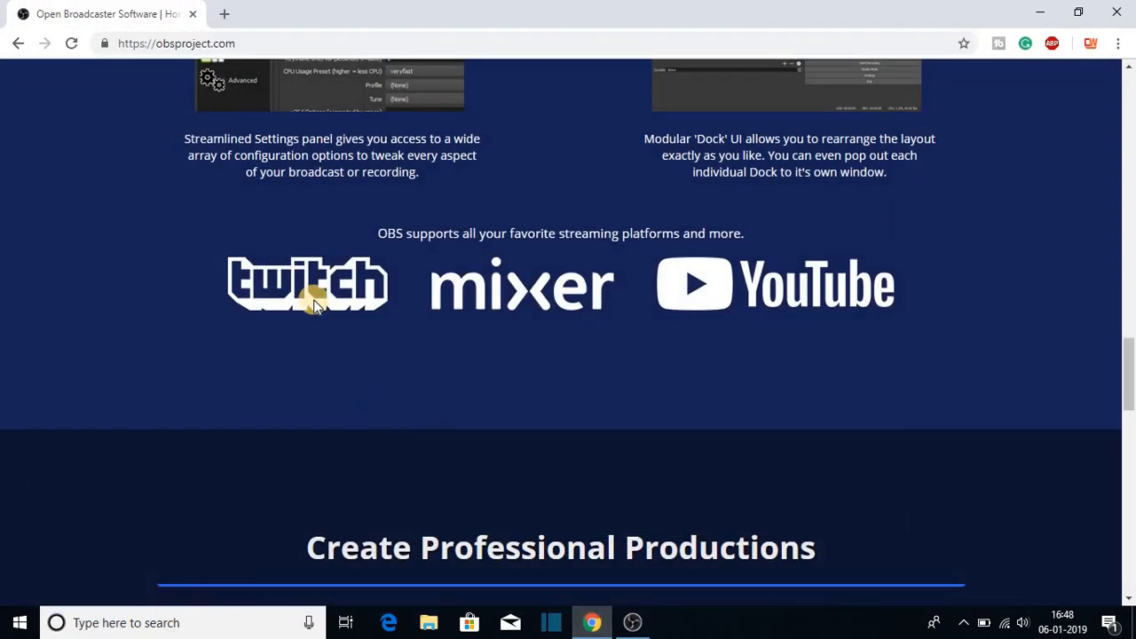
mouse_move(853, 338)
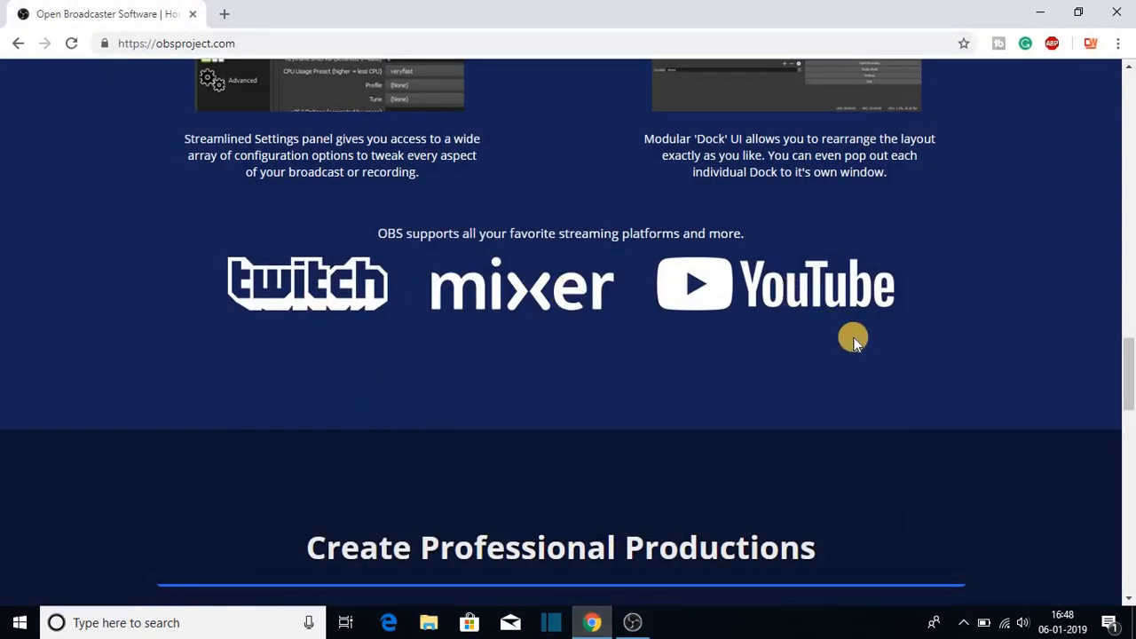
- Review the Twitch, Mixer and YouTube section, then bring OBS Studio back via the taskbar
left_click(633, 622)
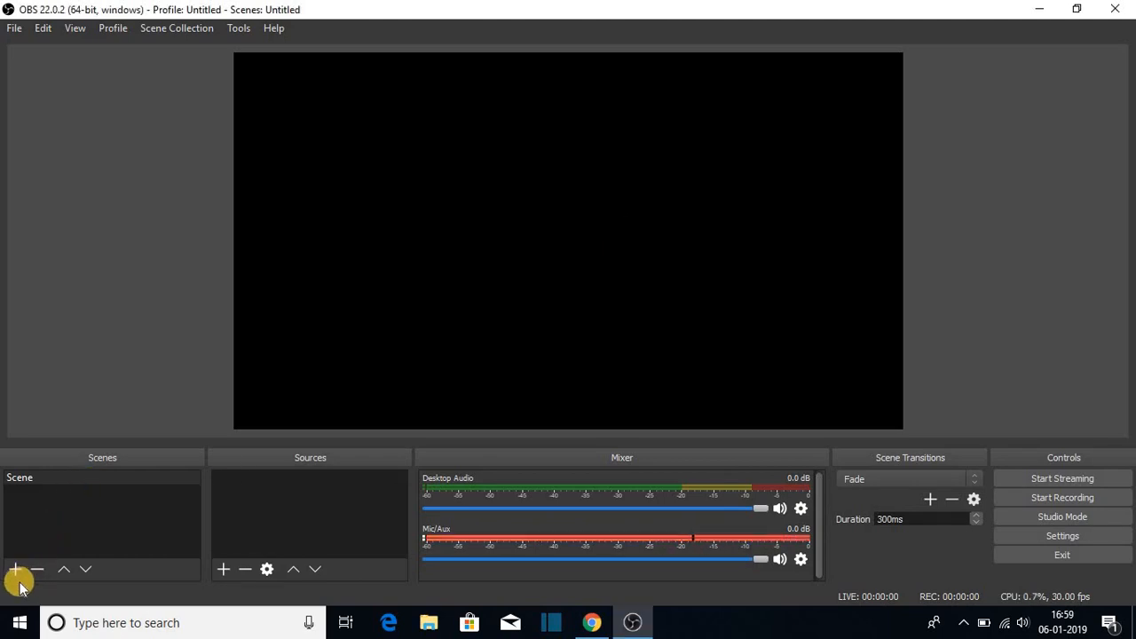
- Add a Display Capture source named 'Screen Capture' to the default Scene
left_click(16, 569)
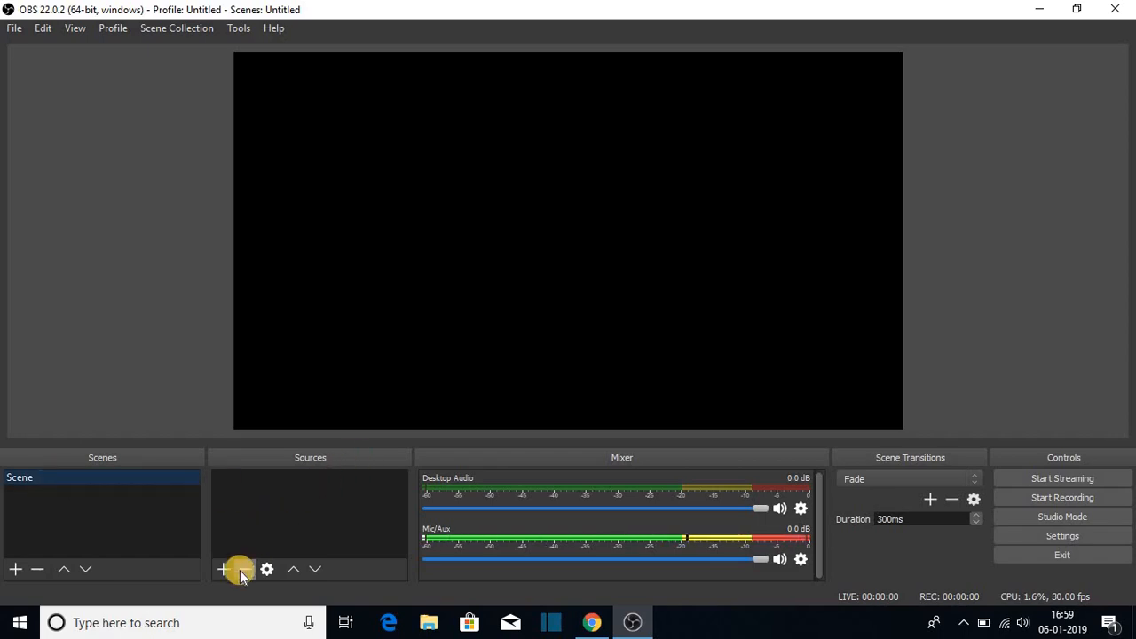
left_click(223, 569)
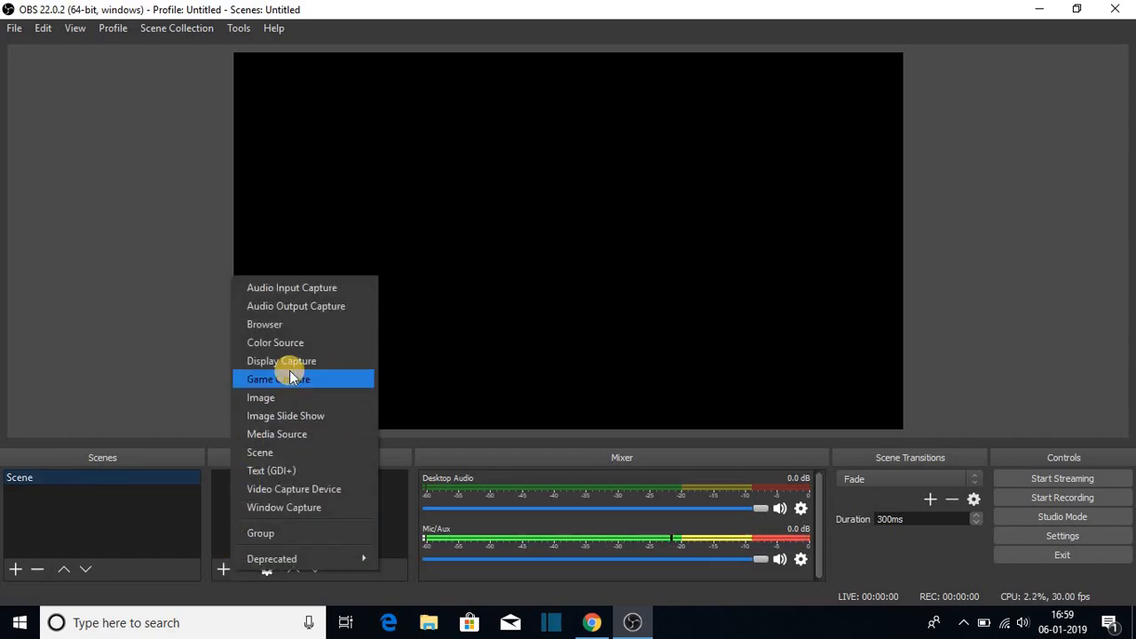
left_click(281, 361)
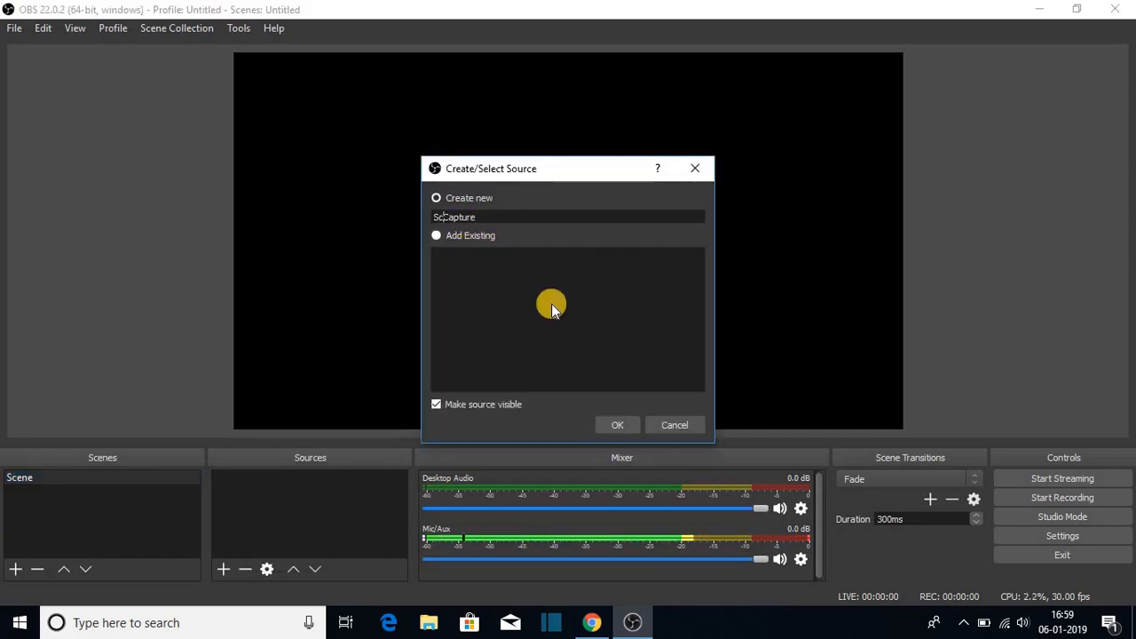
left_click(617, 424)
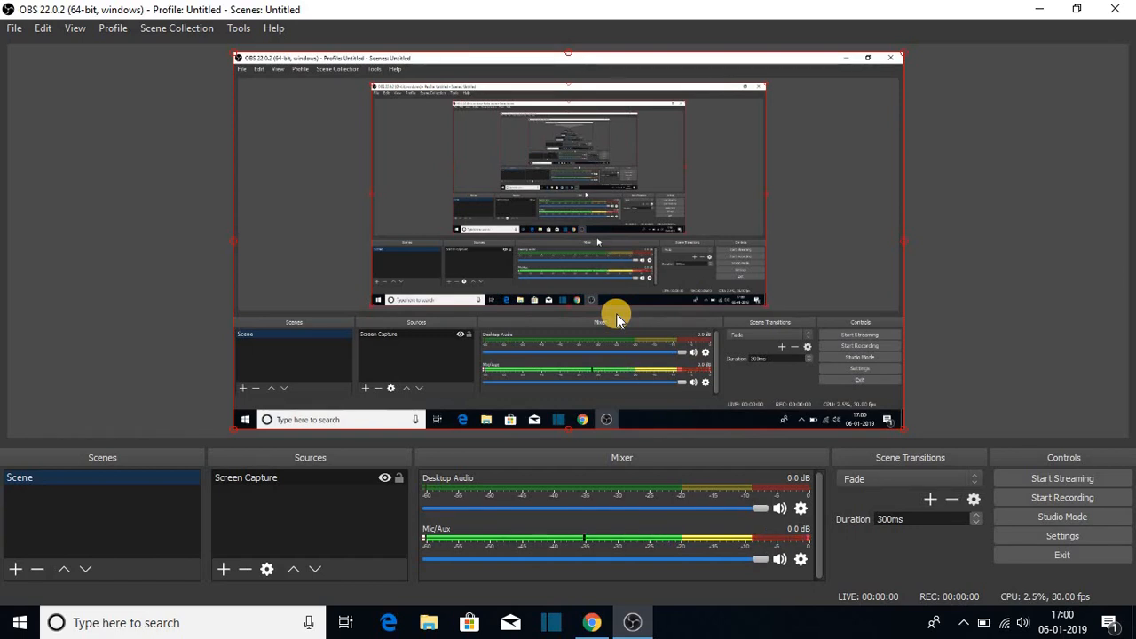
- In Settings > Stream, choose YouTube / YouTube Gaming as the service, then close Settings
left_click(1062, 535)
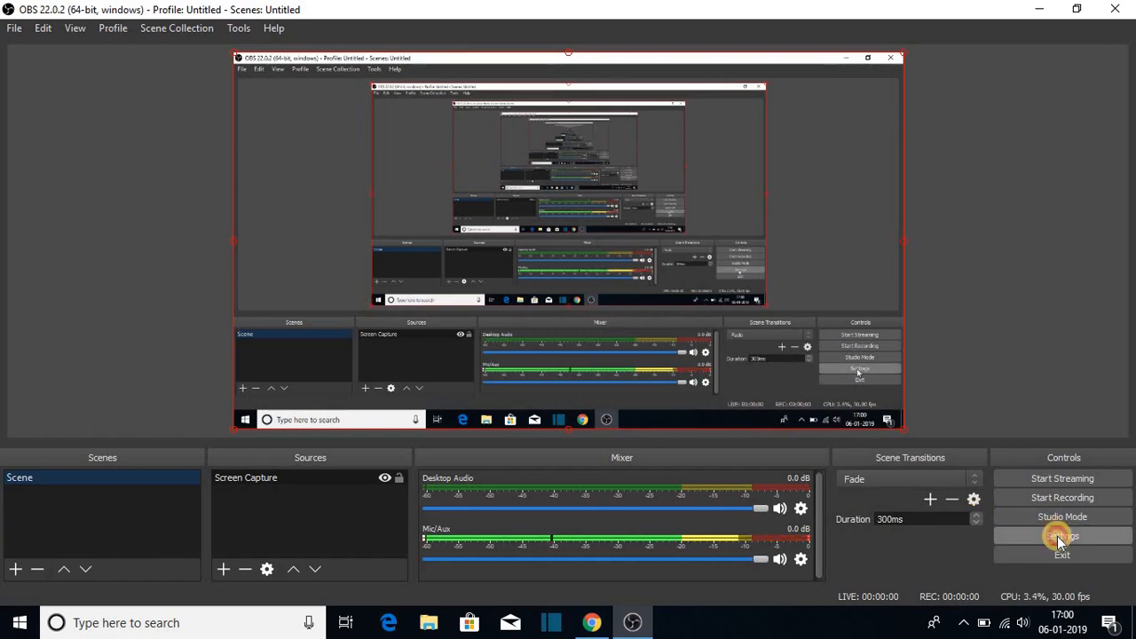
left_click(1062, 535)
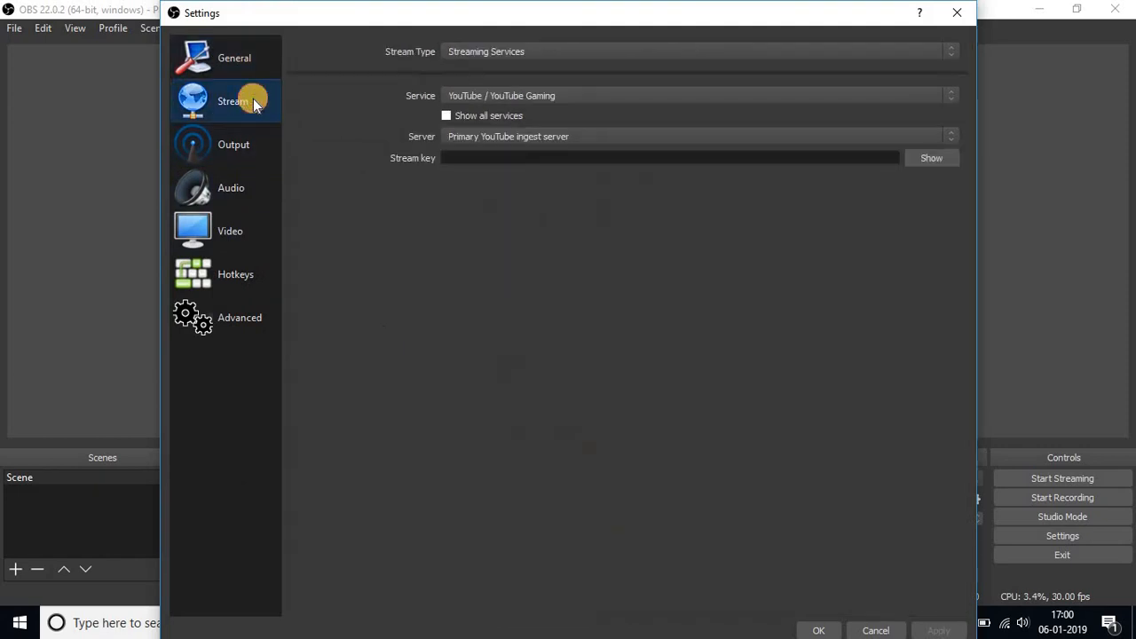
left_click(699, 95)
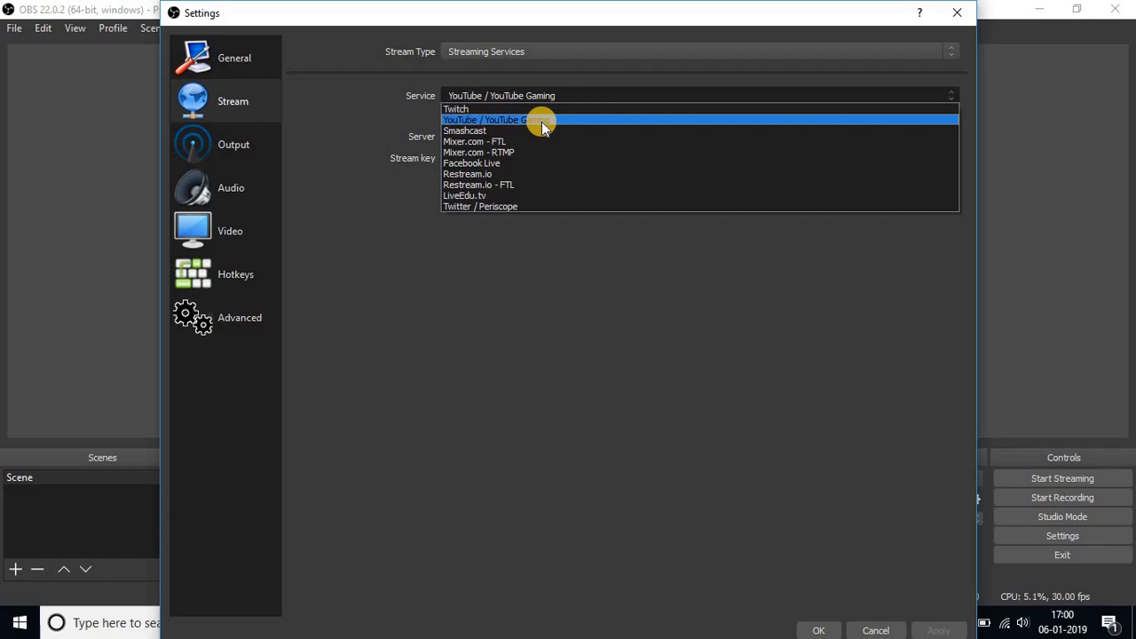
mouse_move(521, 108)
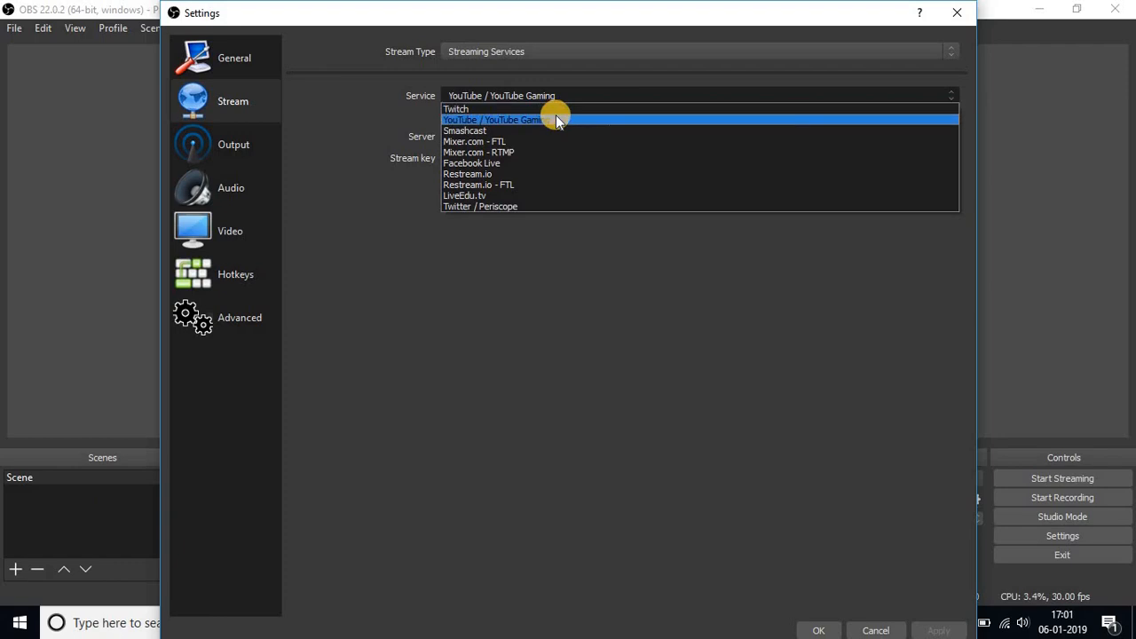
left_click(493, 120)
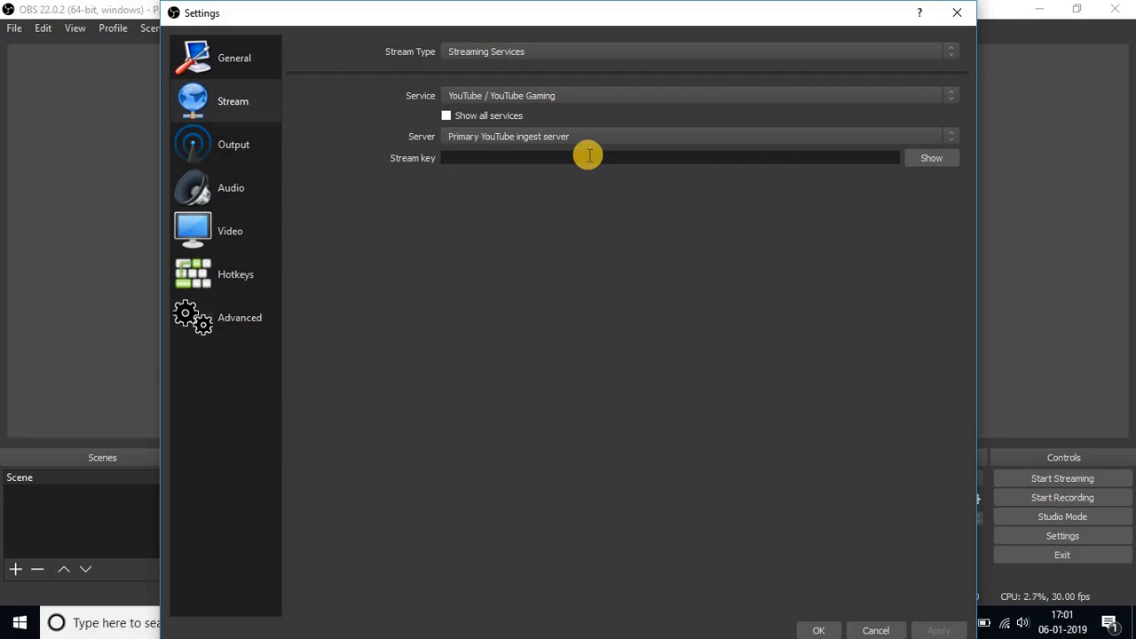
mouse_move(707, 119)
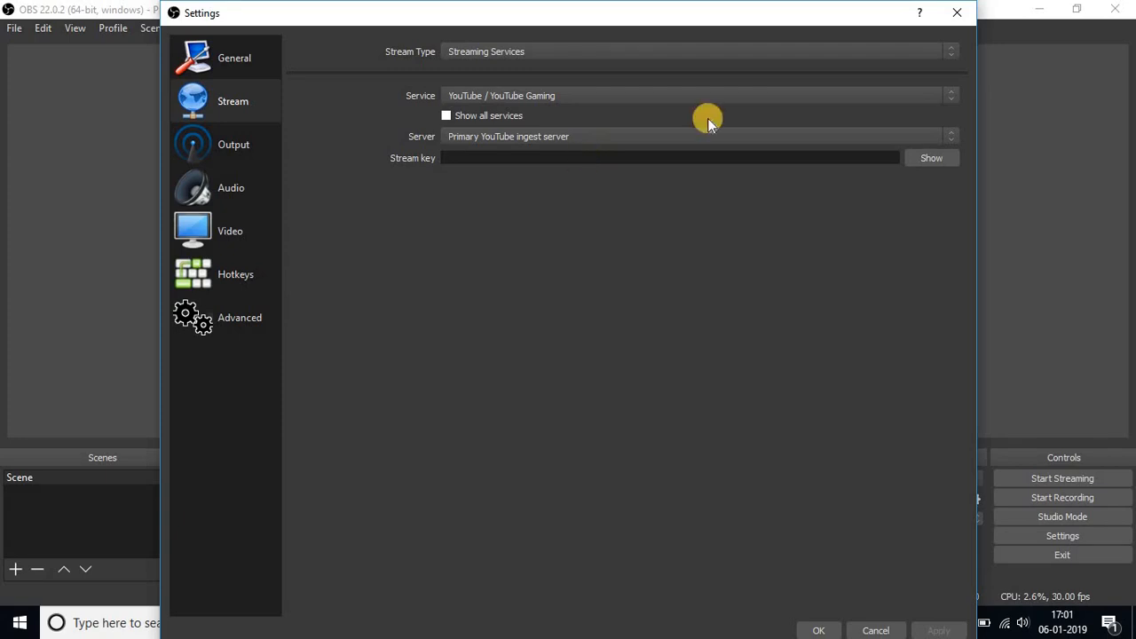
left_click(876, 630)
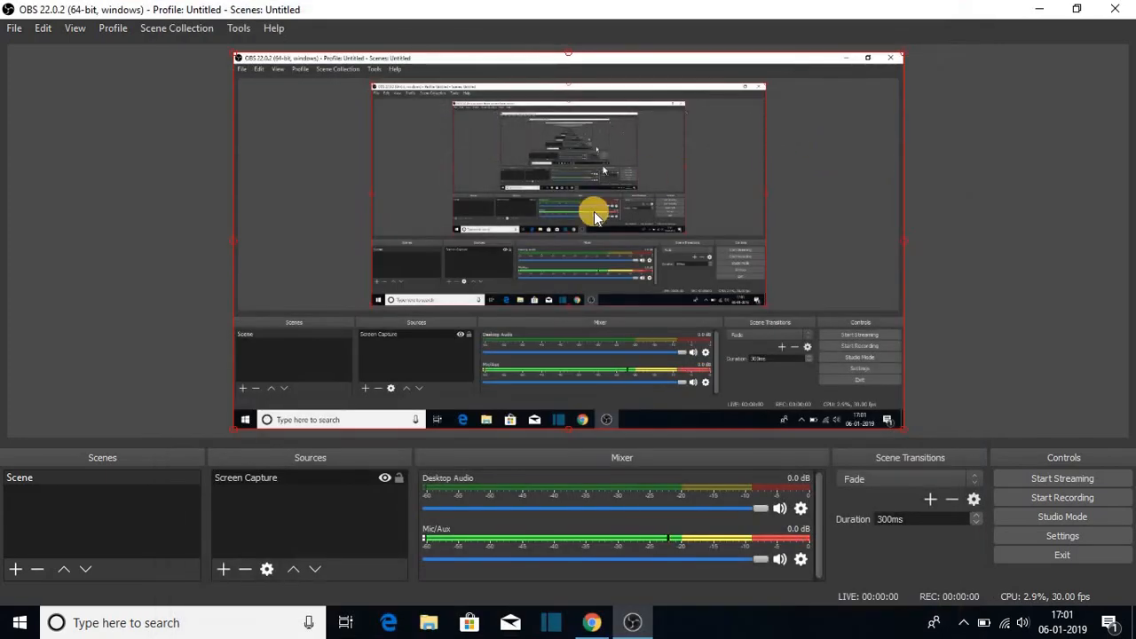